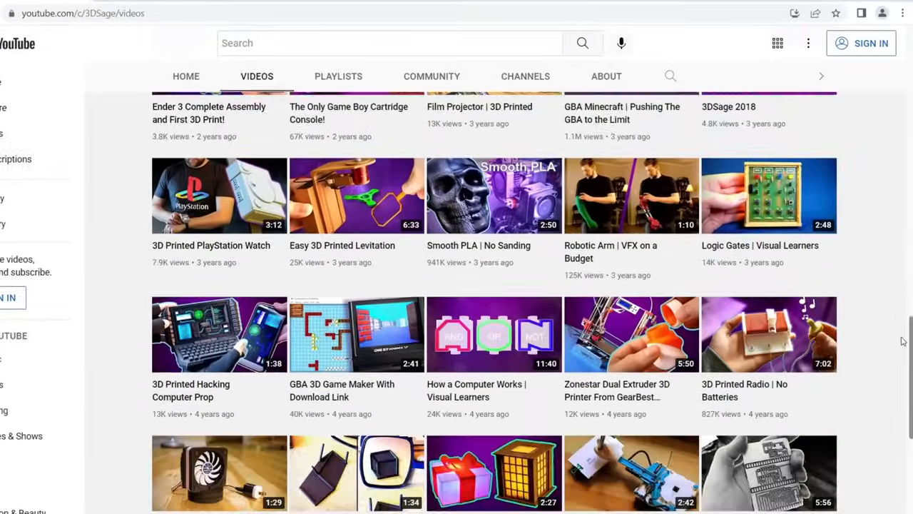
# Step: Scroll the 74HC/HCT161 datasheet to page 3's pin description table and Fig.1 pin configuration
pyautogui.click(494, 334)
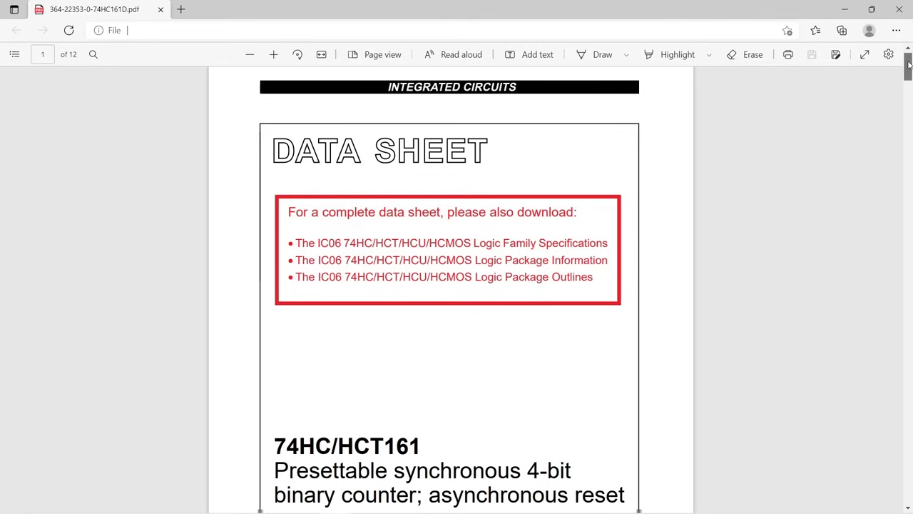
pyautogui.scroll(-3)
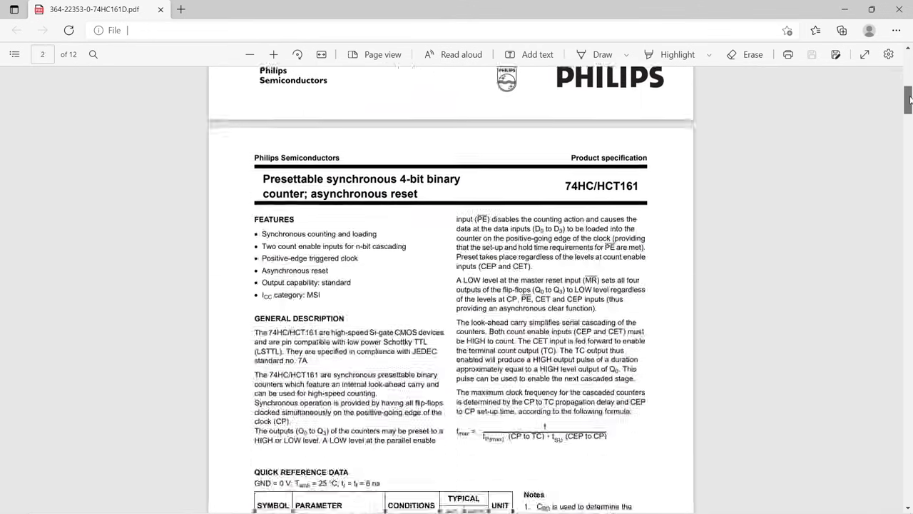
pyautogui.scroll(-3)
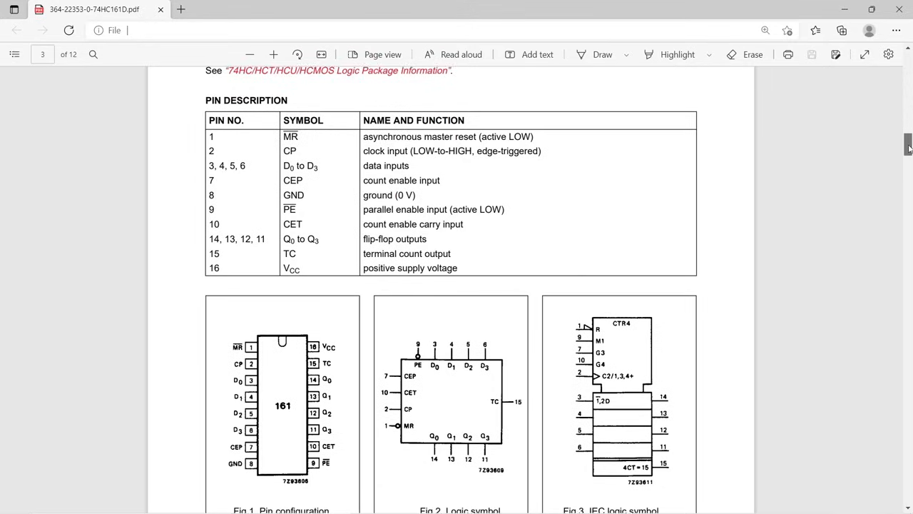
pyautogui.scroll(-3)
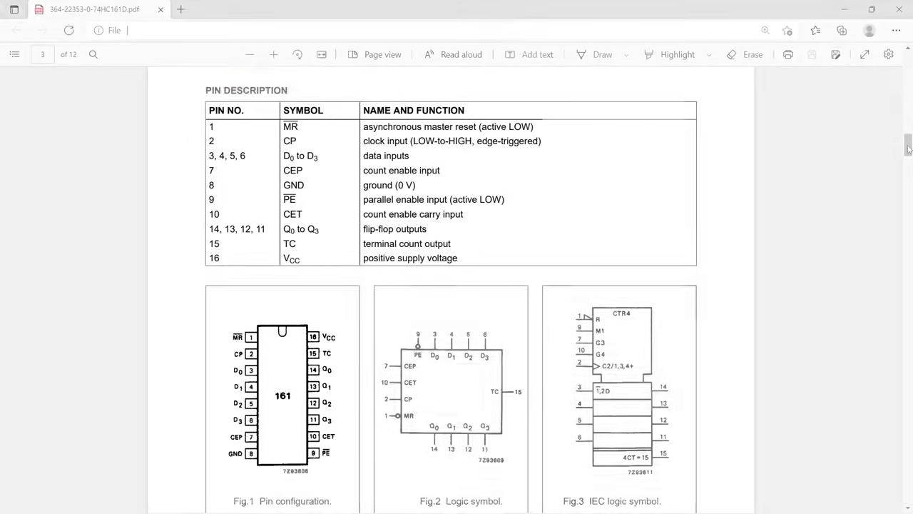